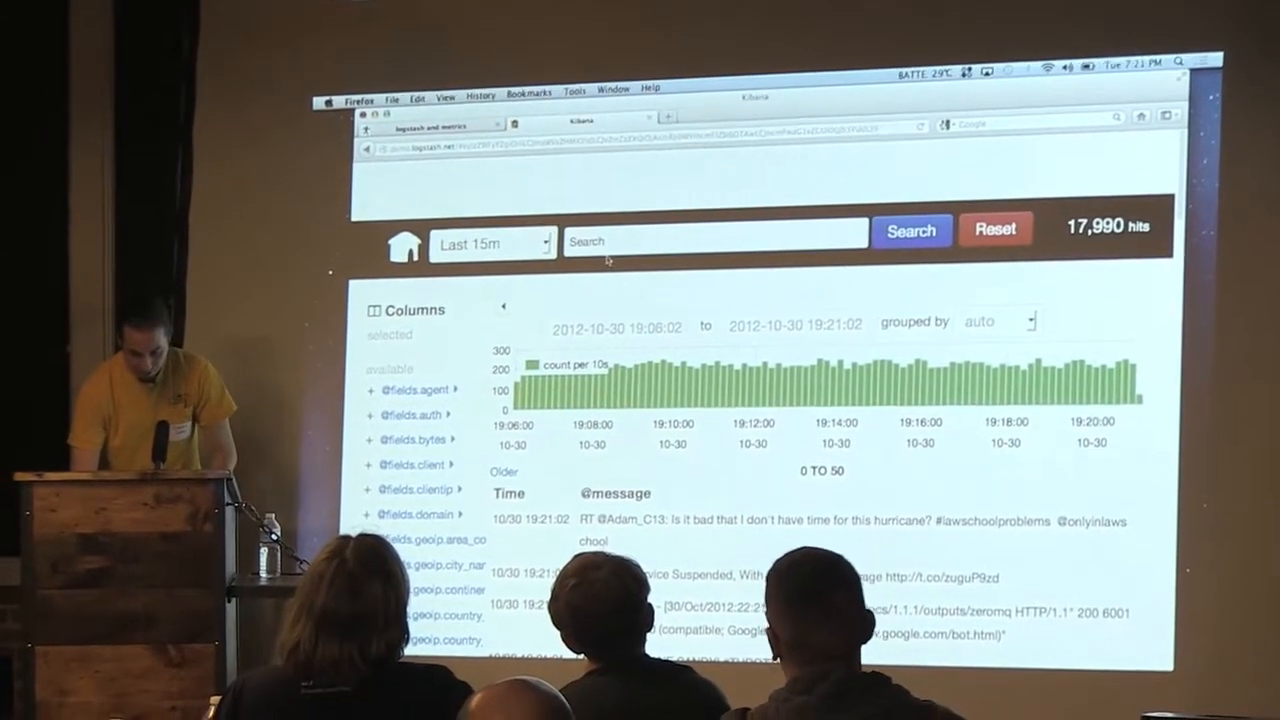
Search 'horse man' over the last 48 hours.
{"action": "type", "text": "hori"}
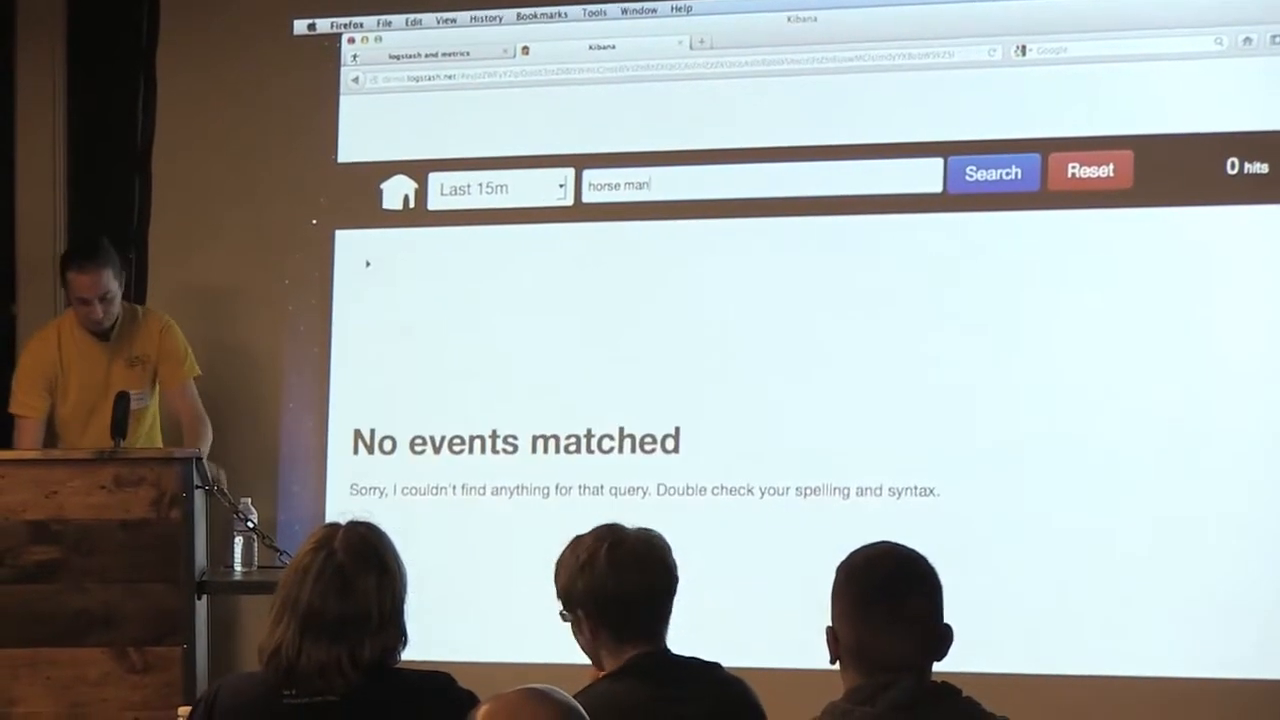
{"action": "left_click", "coordinate": [500, 188]}
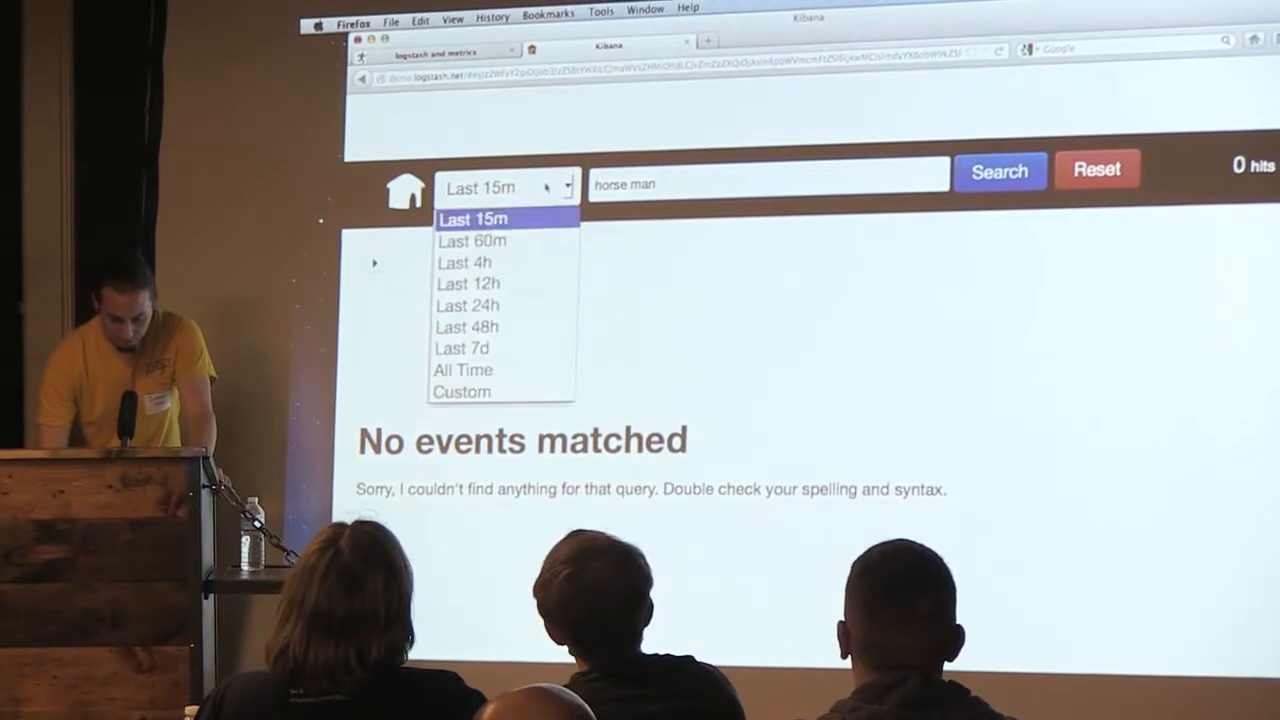
{"action": "left_click", "coordinate": [467, 327]}
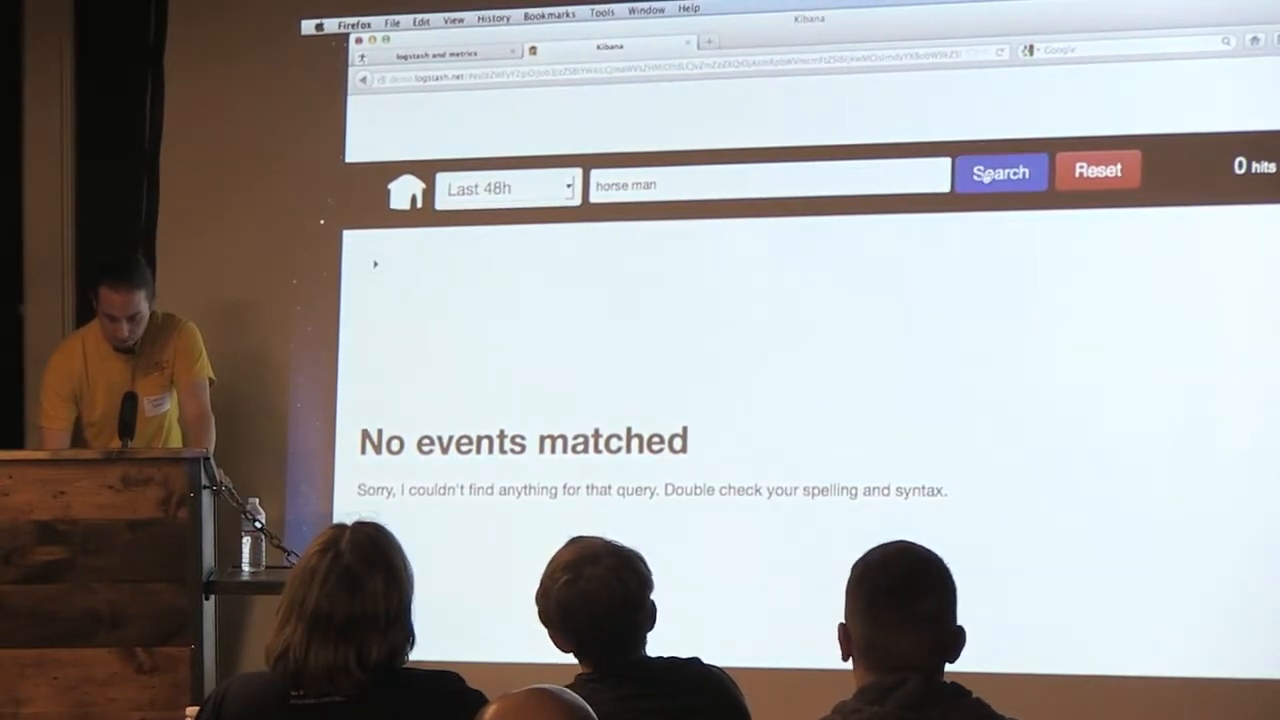
{"action": "left_click", "coordinate": [1000, 172]}
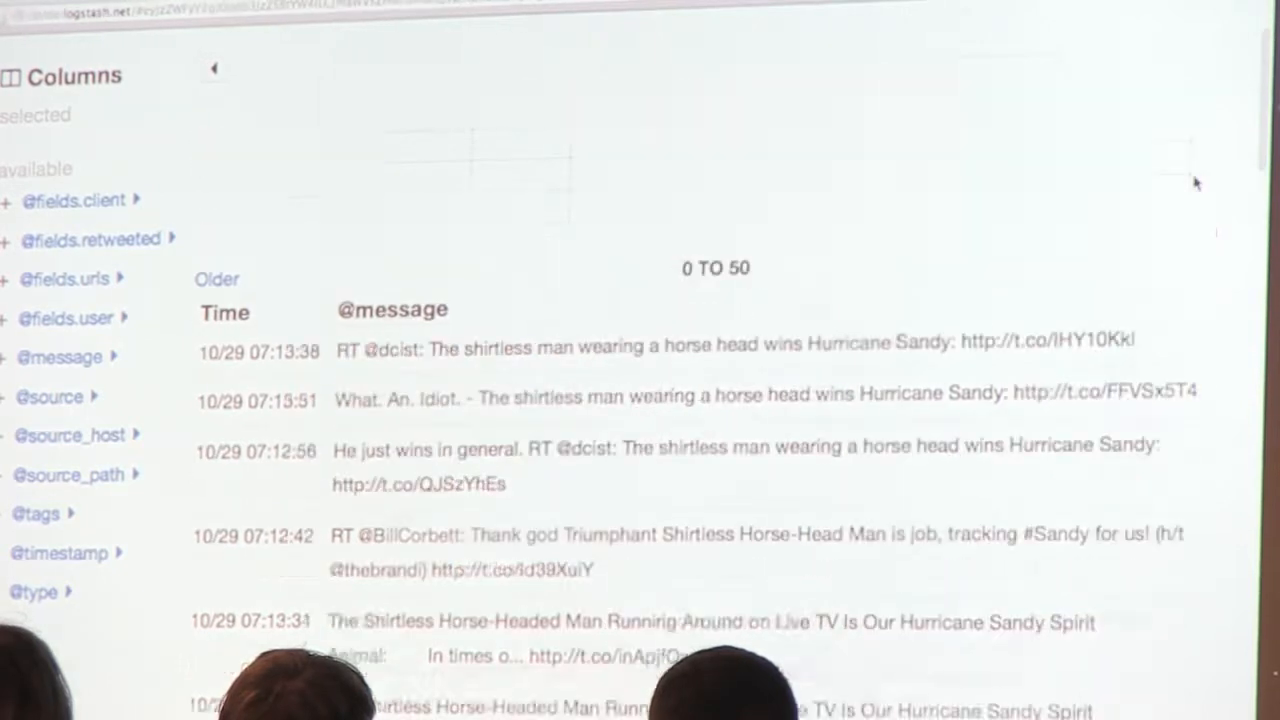
Scroll through the October 29 horse man tweet results.
{"action": "scroll", "scroll_direction": "up", "scroll_amount": 3}
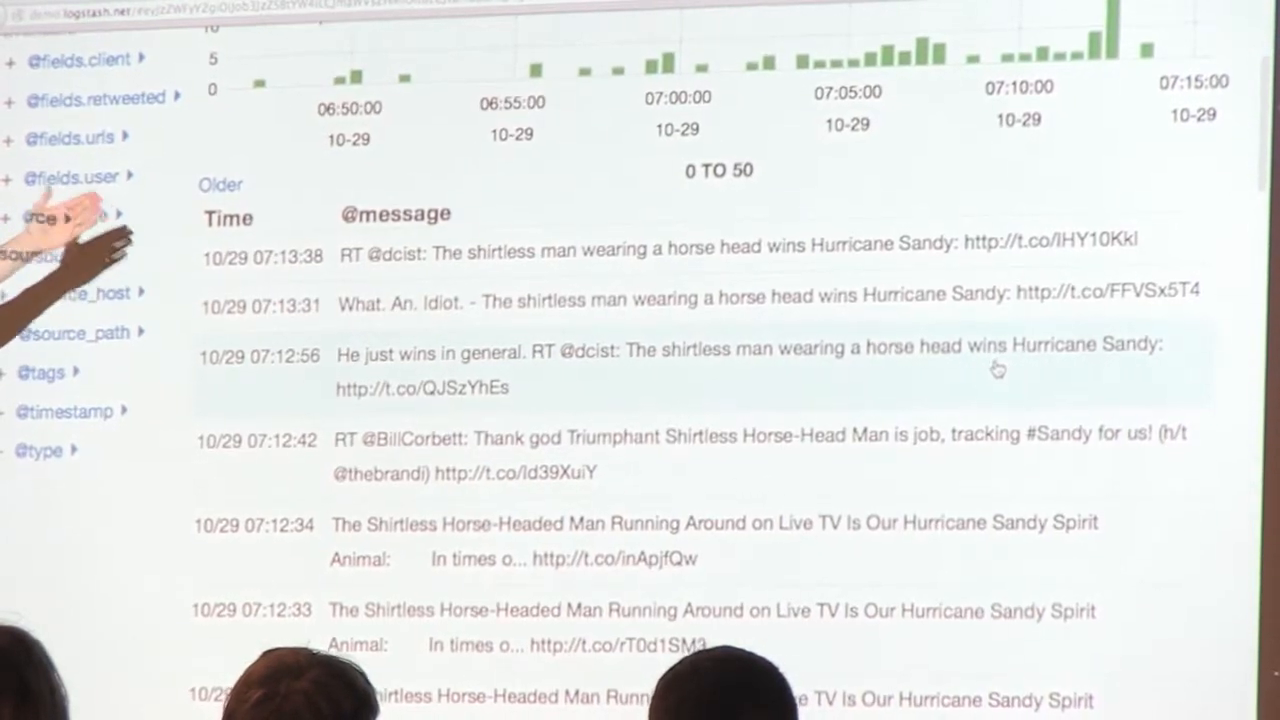
{"action": "scroll", "scroll_direction": "down", "scroll_amount": 3}
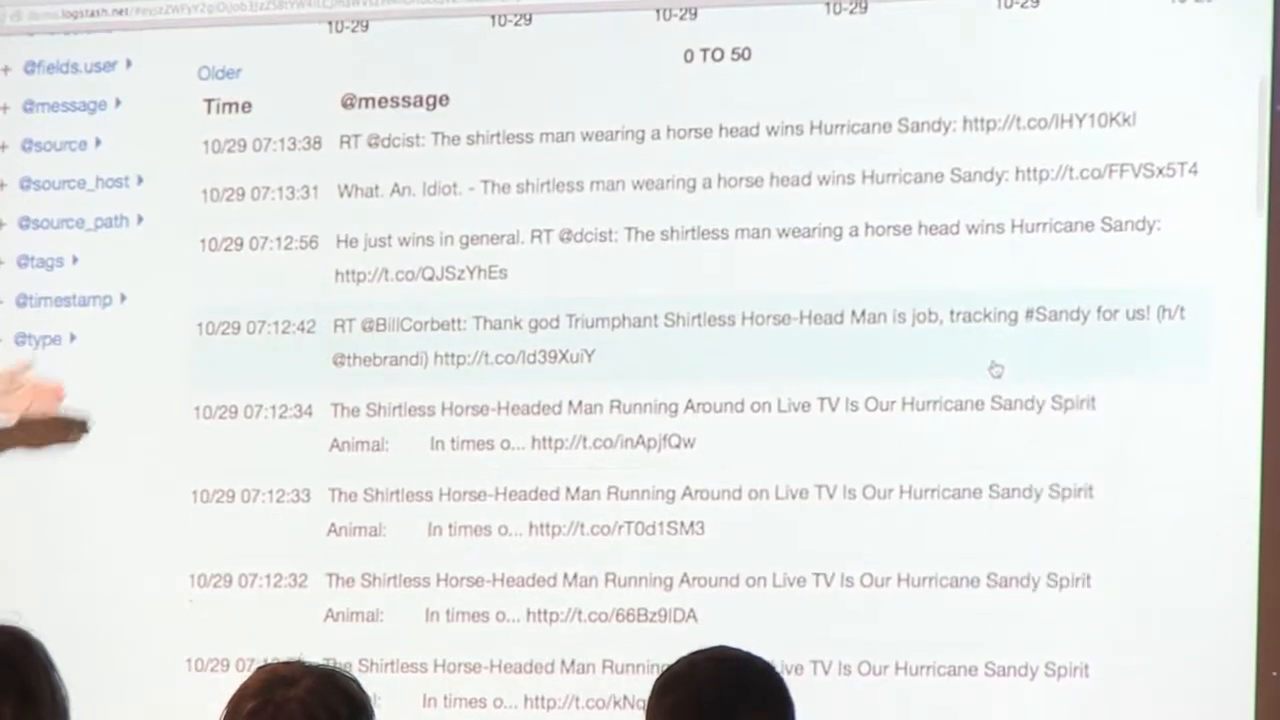
{"action": "scroll", "scroll_direction": "down", "scroll_amount": 3}
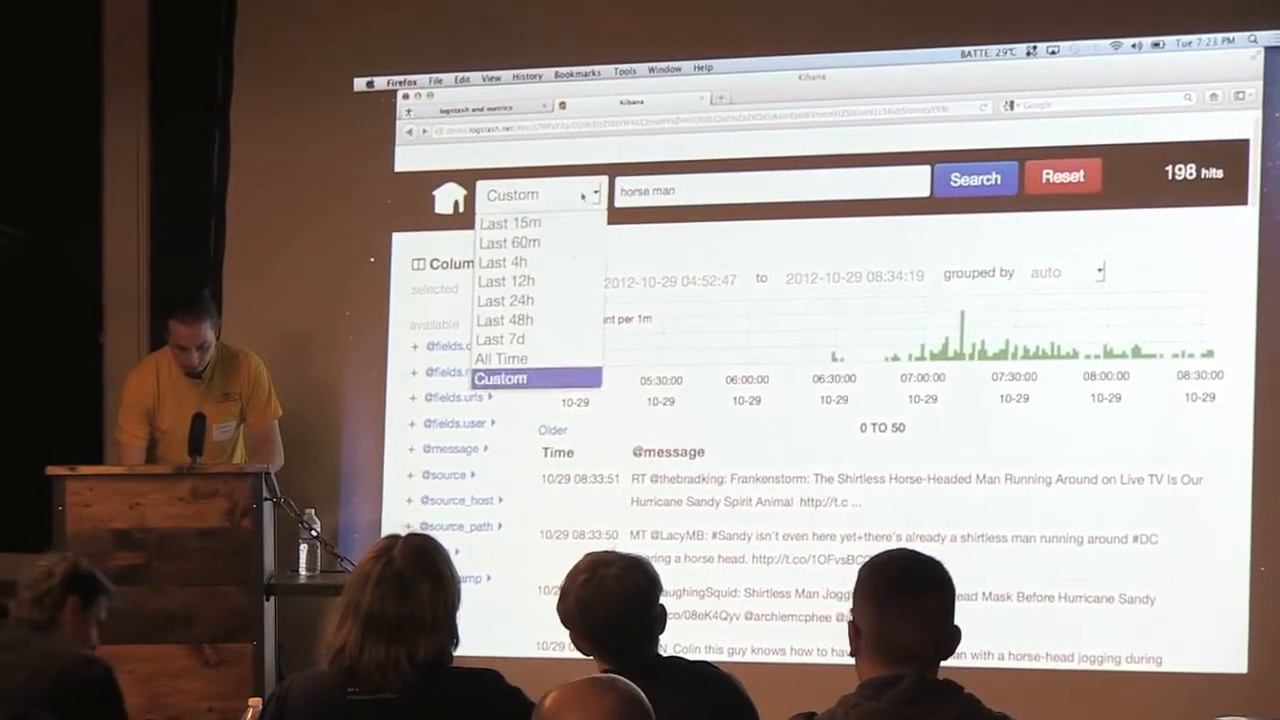
Switch the time range to the last 12 hours and scroll the event list.
{"action": "left_click", "coordinate": [506, 281]}
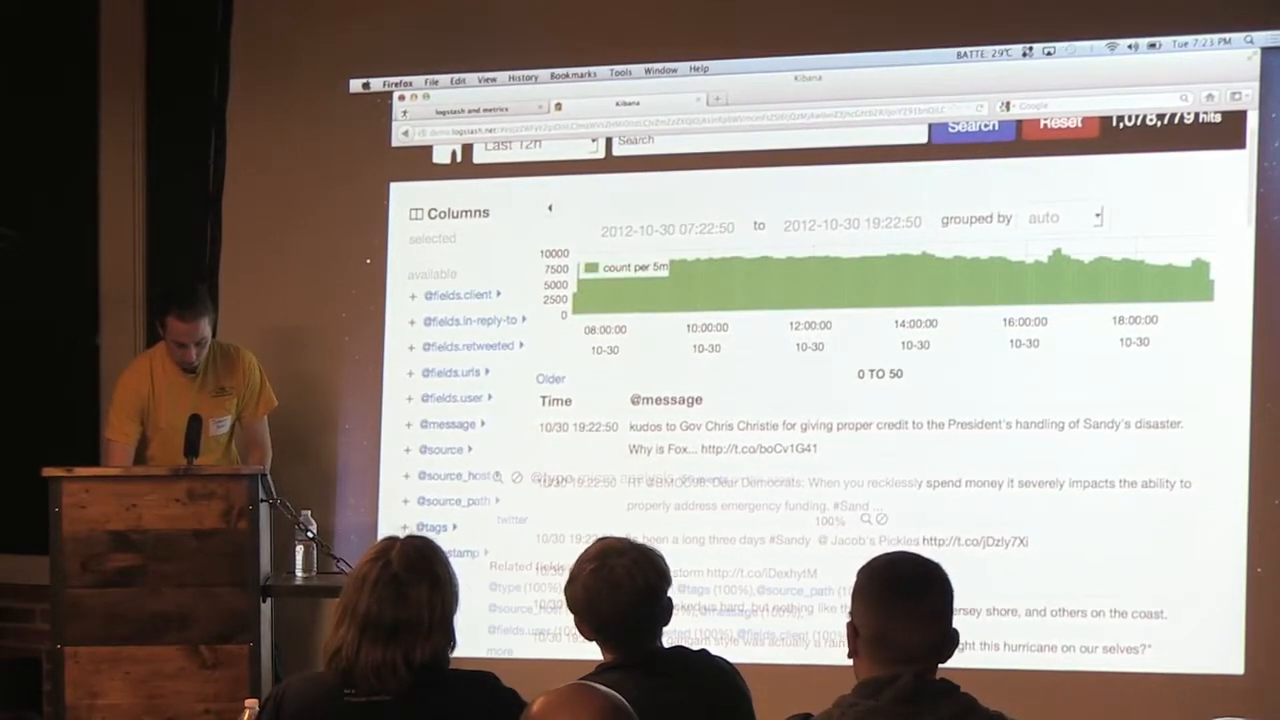
{"action": "scroll", "scroll_direction": "down", "scroll_amount": 3}
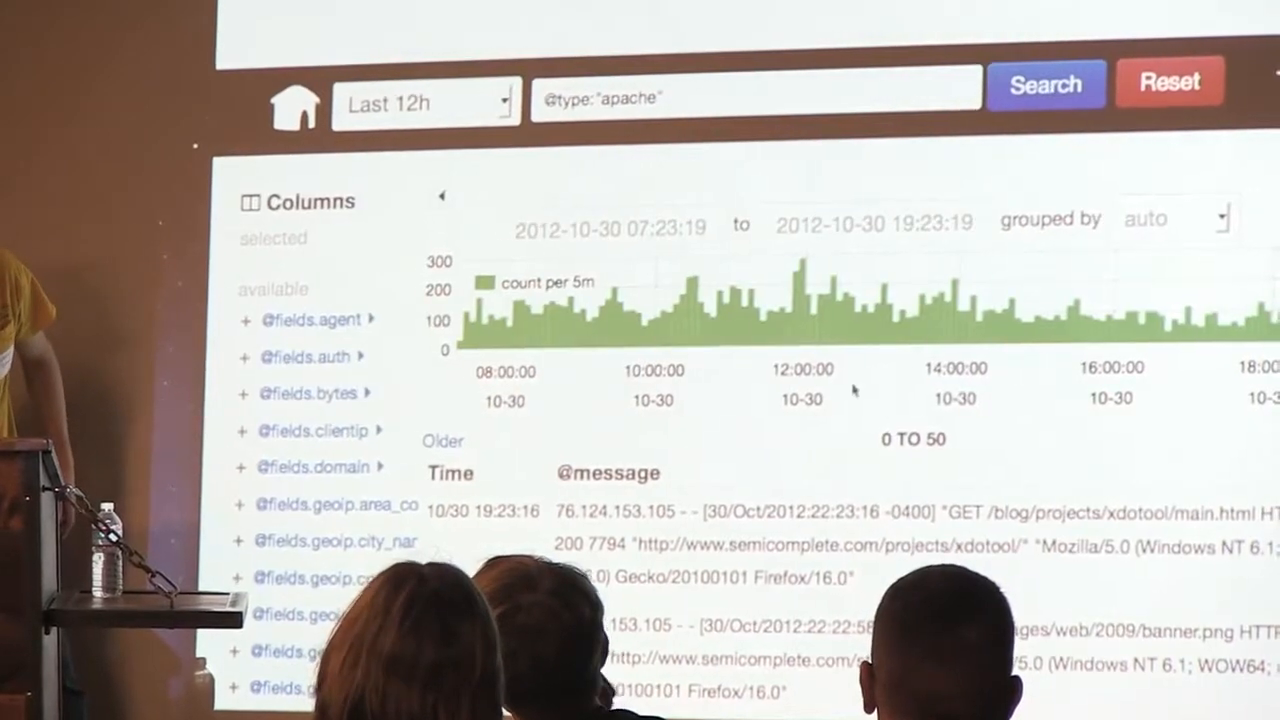
Scroll the Apache listing to review the country_name breakdown, led by United States at 53.98%.
{"action": "scroll", "scroll_direction": "down", "scroll_amount": 3}
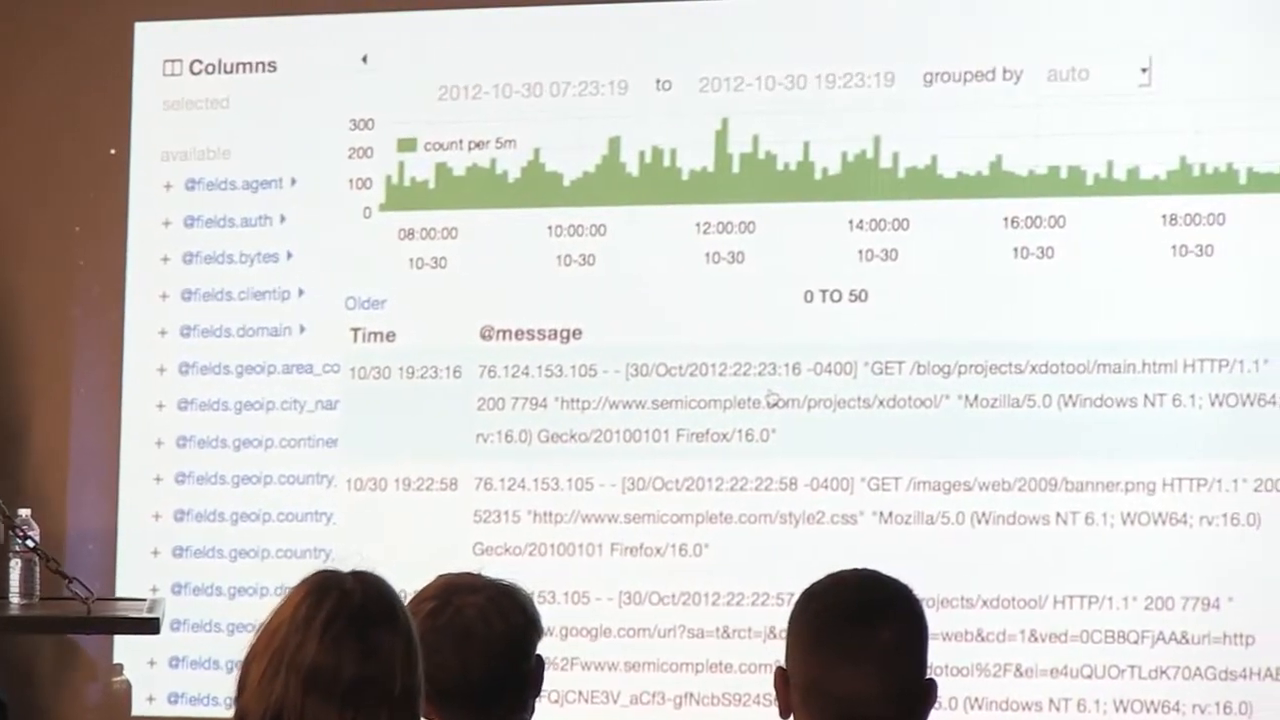
{"action": "scroll", "scroll_direction": "down", "scroll_amount": 3}
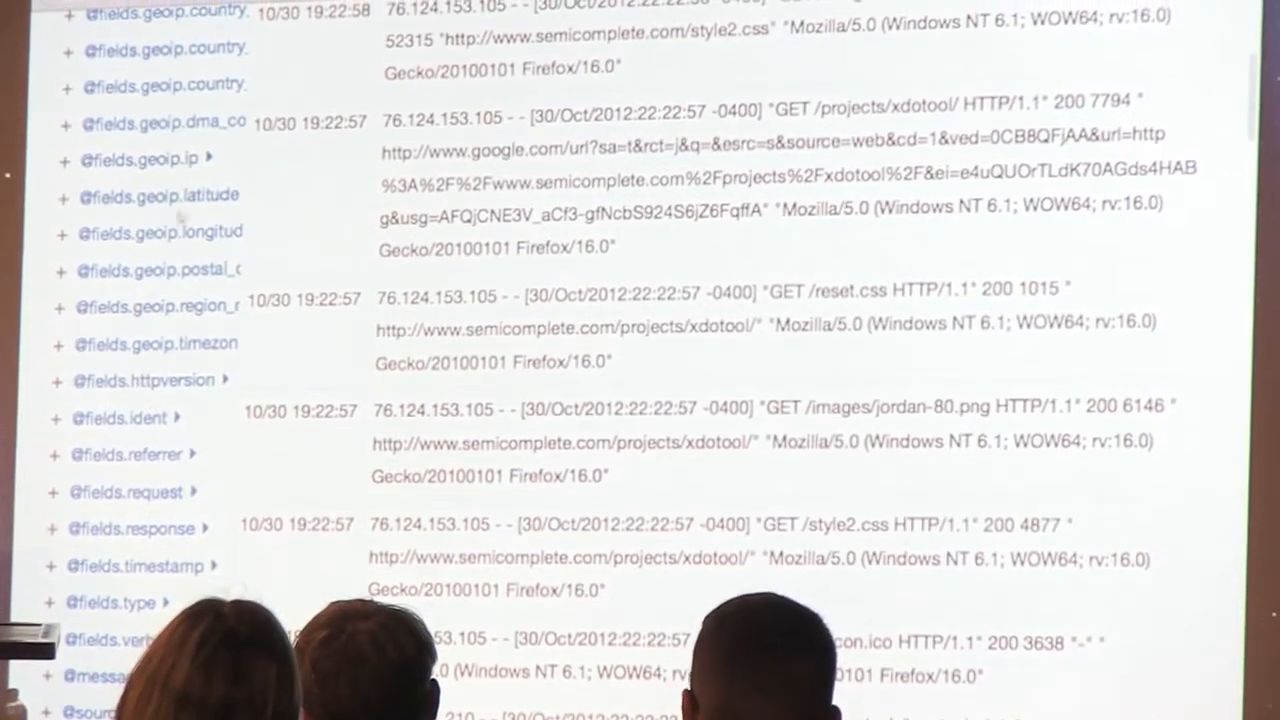
{"action": "scroll", "scroll_direction": "up", "scroll_amount": 3}
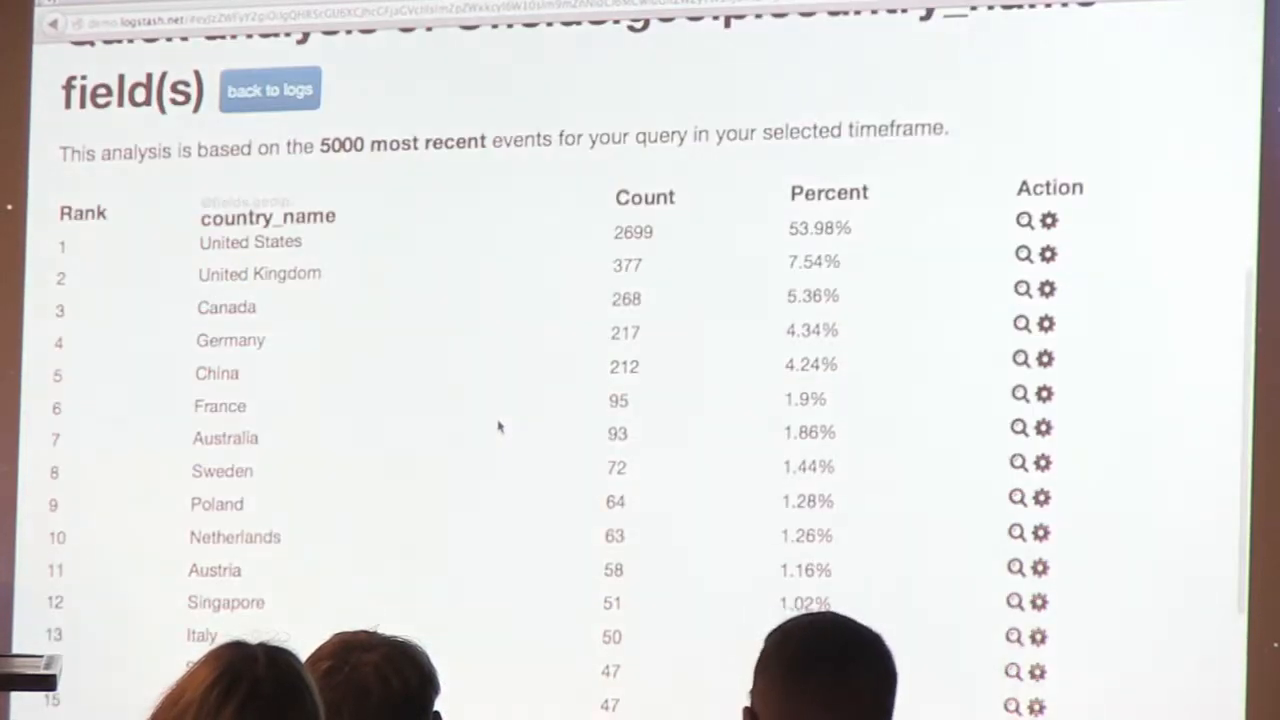
{"action": "scroll", "scroll_direction": "up", "scroll_amount": 3}
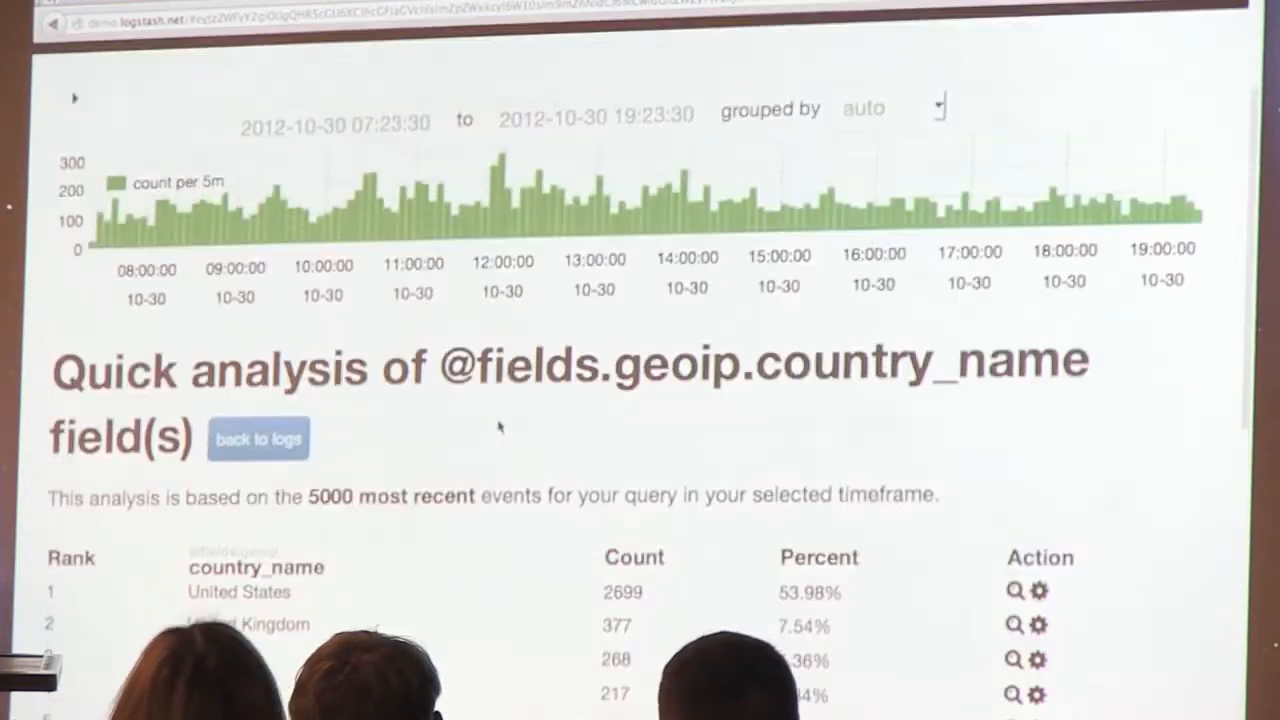
{"action": "scroll", "scroll_direction": "up", "scroll_amount": 3}
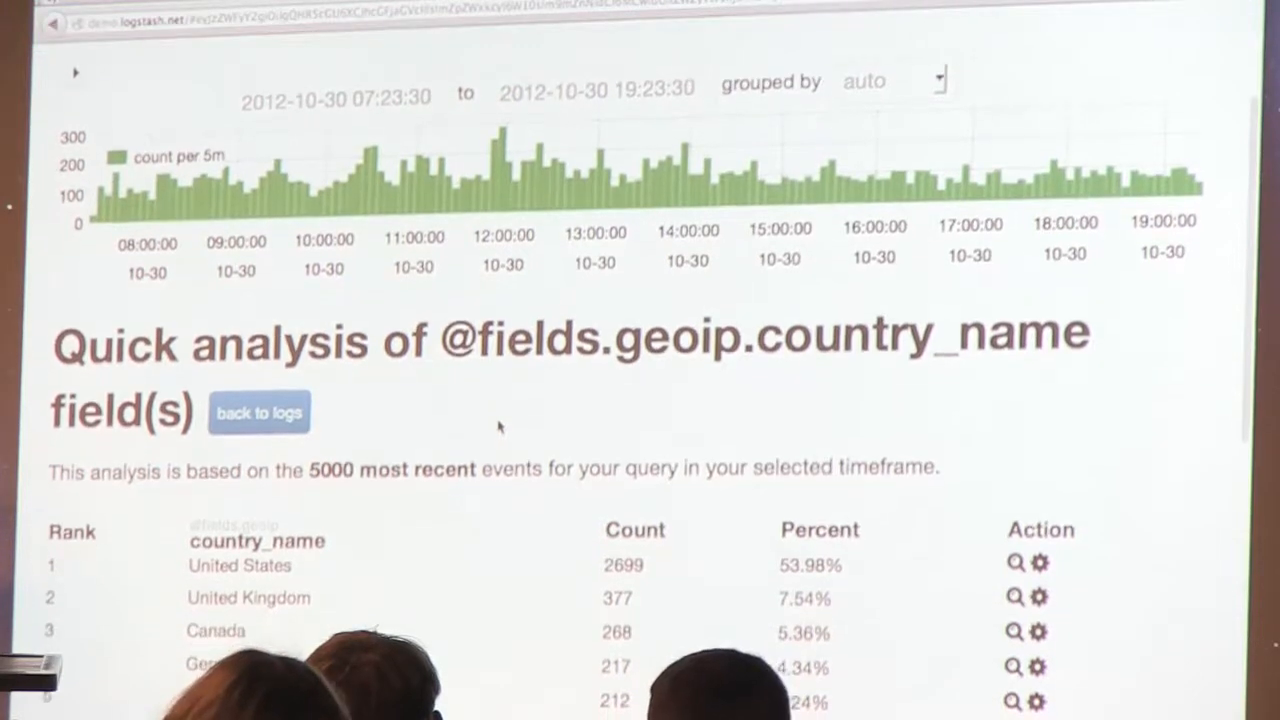
{"action": "scroll", "scroll_direction": "down", "scroll_amount": 3}
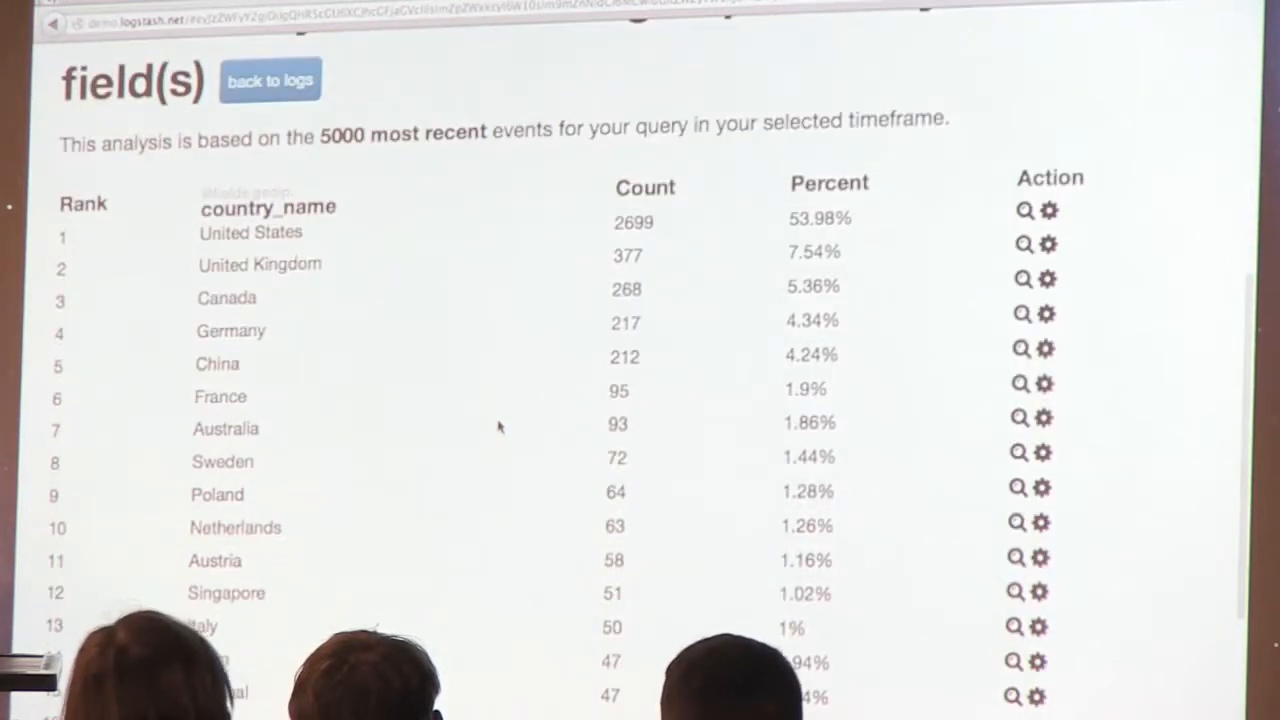
{"action": "scroll", "scroll_direction": "down", "scroll_amount": 3}
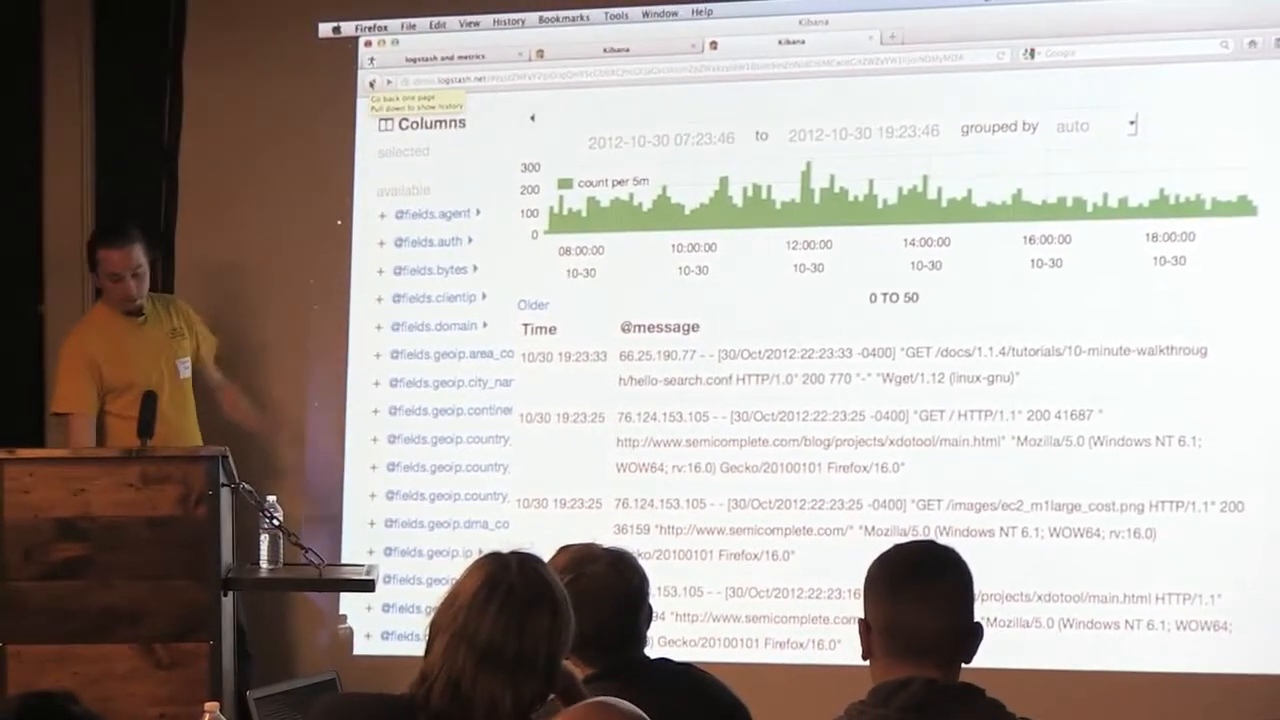
{"action": "left_click", "coordinate": [432, 298]}
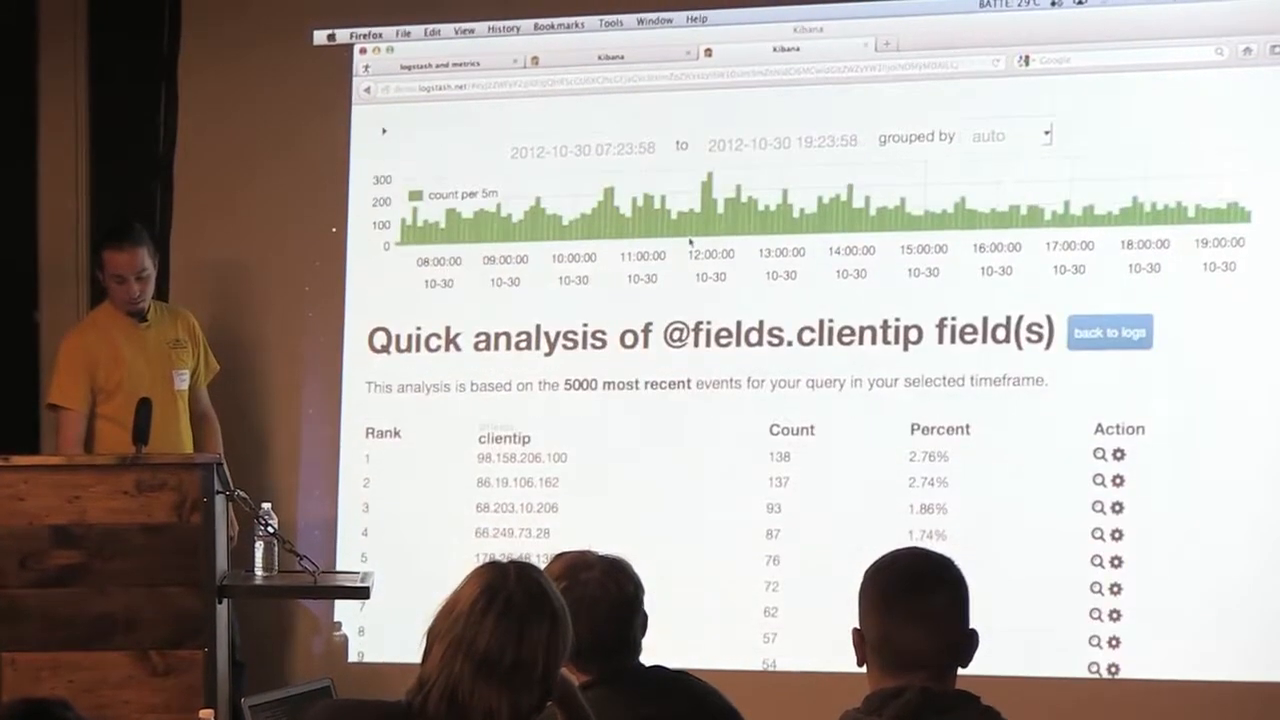
{"action": "scroll", "scroll_direction": "down", "scroll_amount": 3}
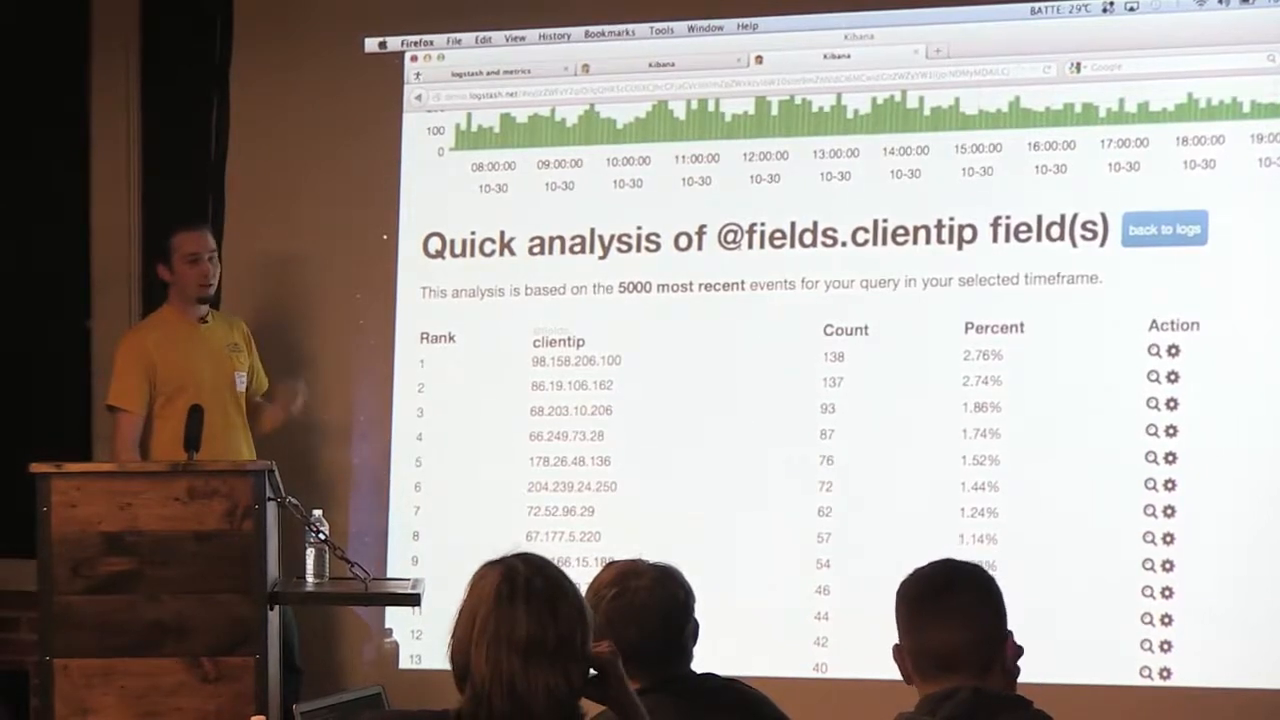
{"action": "scroll", "scroll_direction": "up", "scroll_amount": 3}
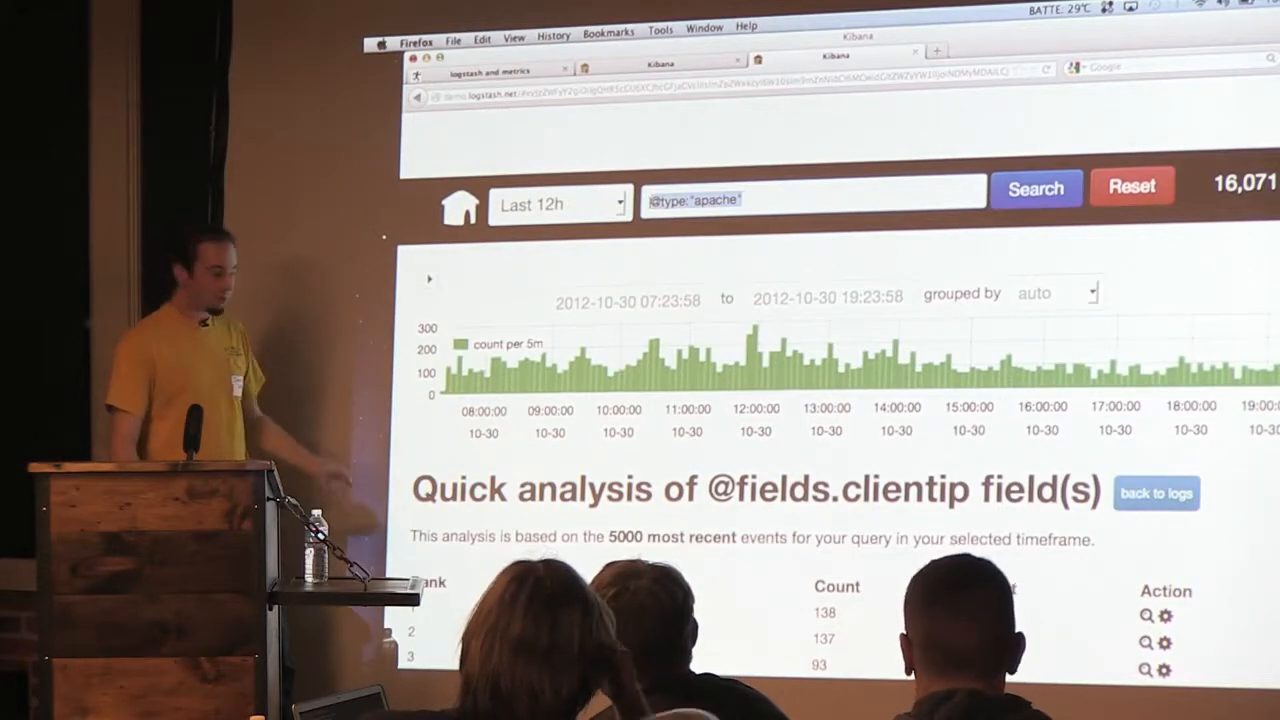
{"action": "scroll", "scroll_direction": "down", "scroll_amount": 3}
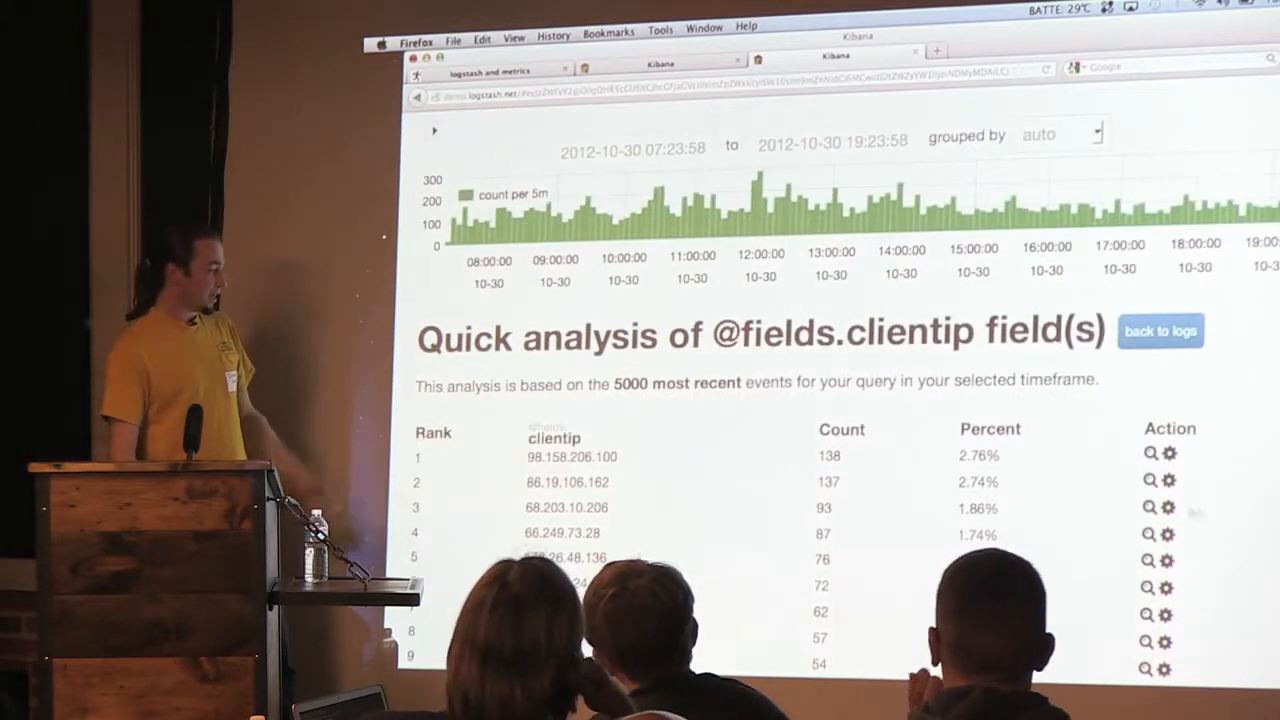
{"action": "left_click", "coordinate": [1148, 453]}
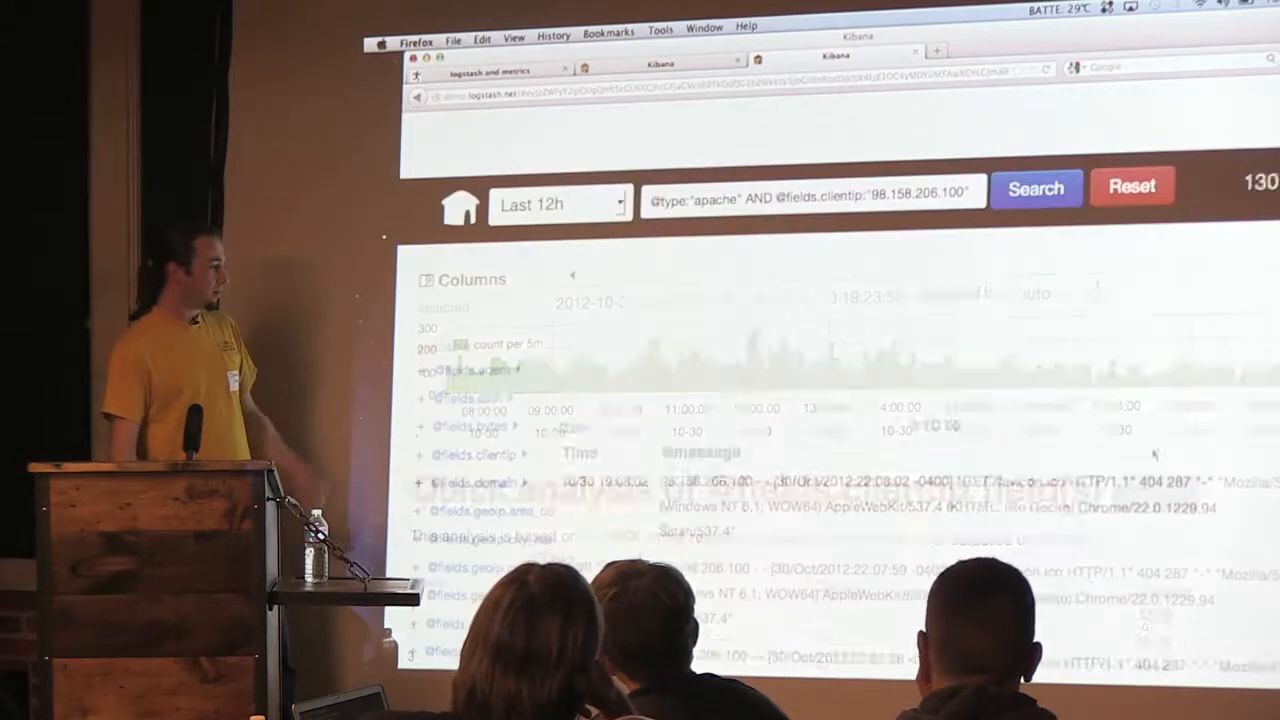